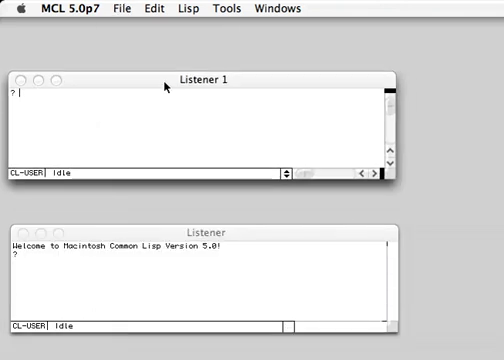
text((+)
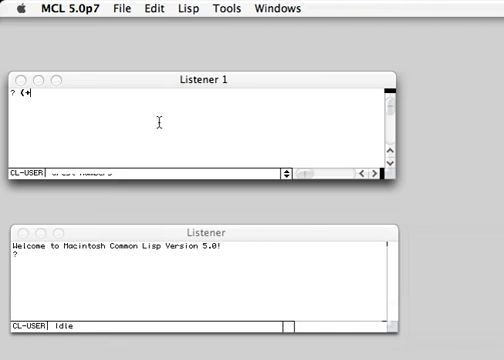
text(97592345 23874592739457293)
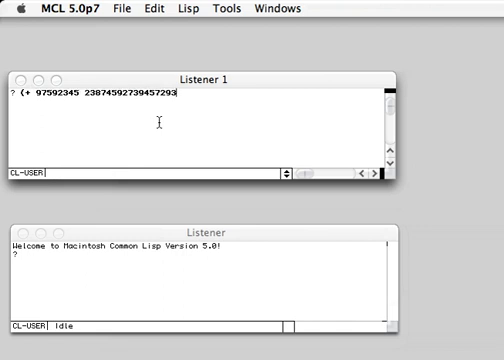
key(Return)
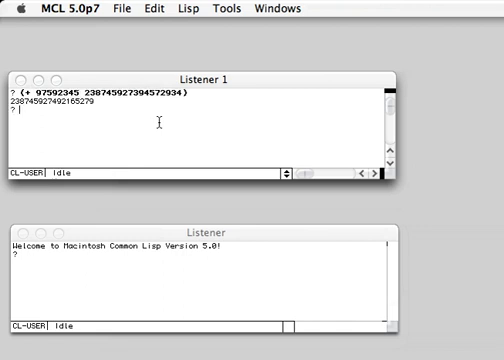
Step: Start a lambda form taking a that computes (sin a) in the Listener
text(()
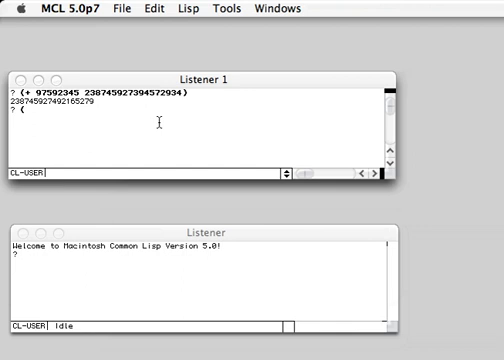
text(t)
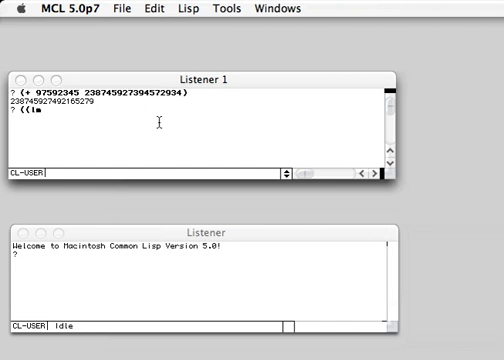
text(ambd)
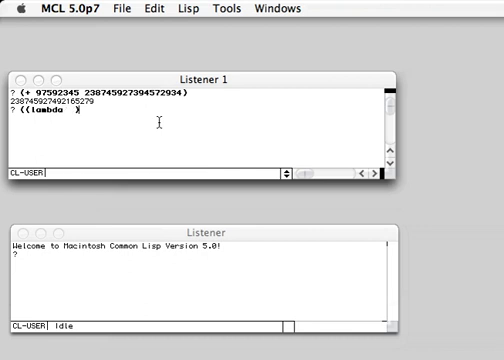
text(a))
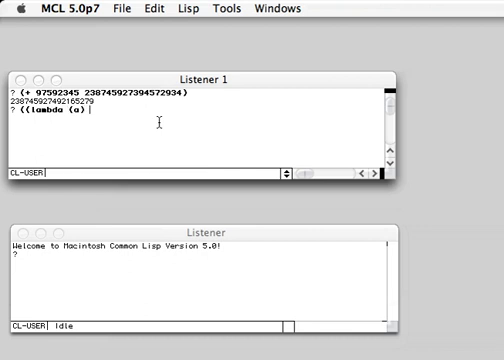
text((sin)
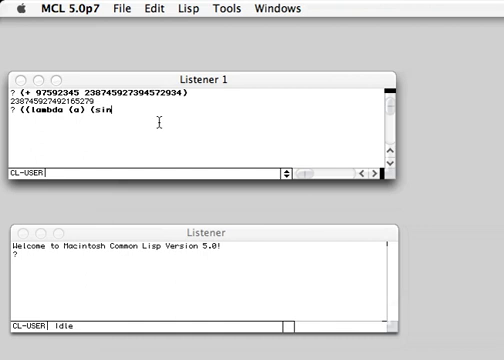
text(a)))
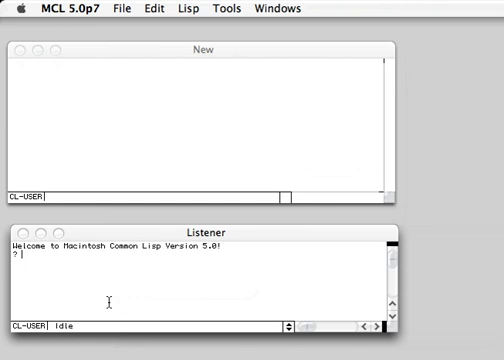
Step: Evaluate (target) to get the New editor window, then inspect it with (inspect *)
text(()
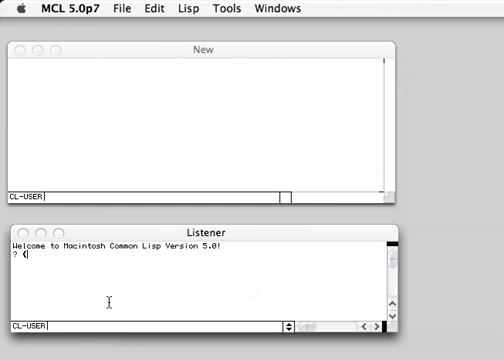
text(target))
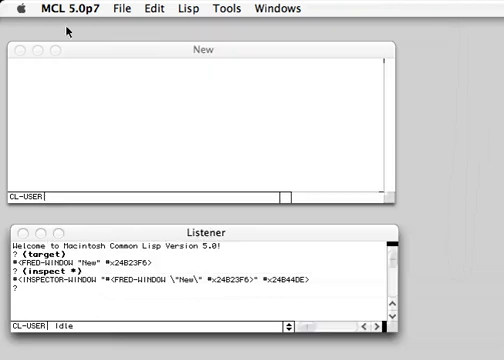
text(fkashd)
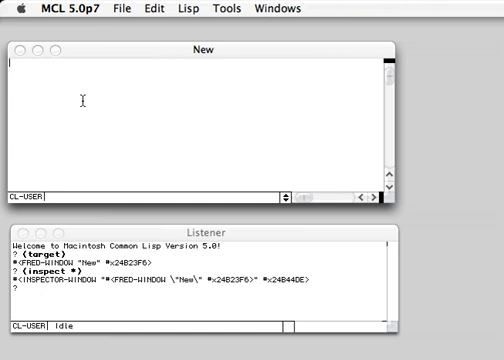
Step: Define (defun foo (a) (+ a 3)) in the New editor and execute it
text((defun)
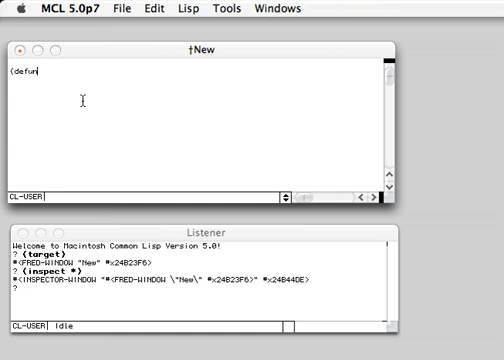
text(foo)
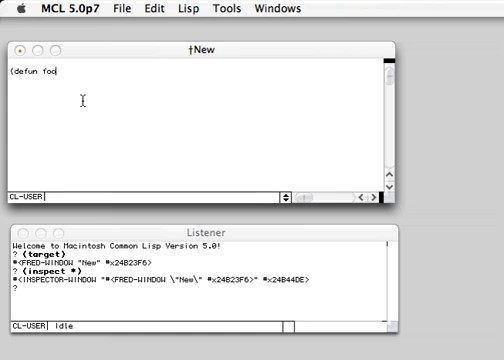
text((a))
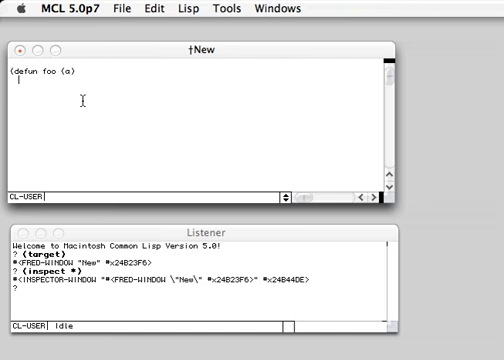
text((+ a)
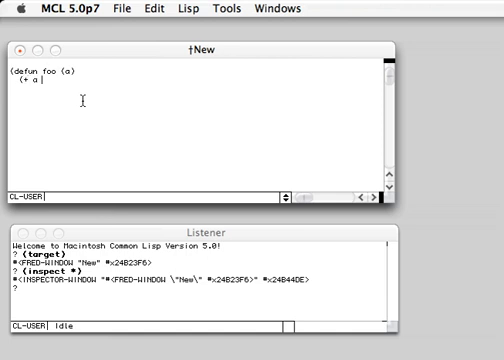
text(3)))
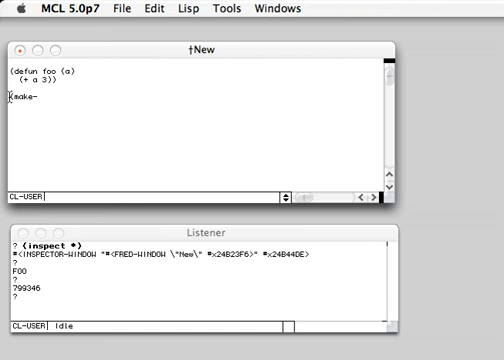
Step: Begin a (make-instance 'window) form to create an Untitled window
text(instanc)
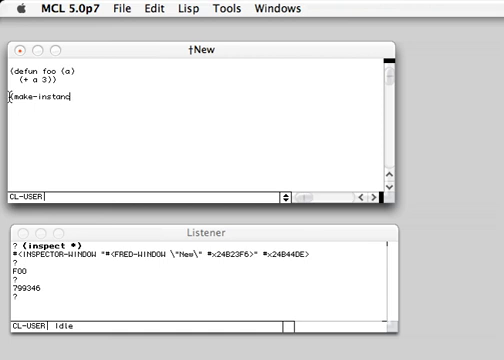
text('wind)
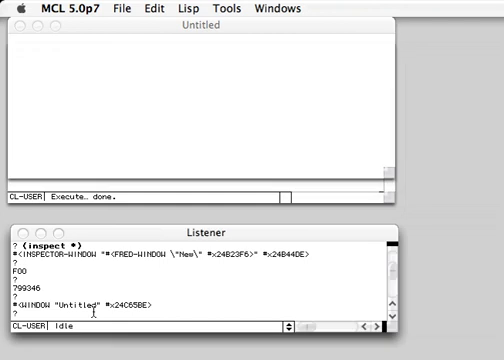
Step: Describe the Untitled window with (describe *) and inspect it with (inspect **)
text((describe *)
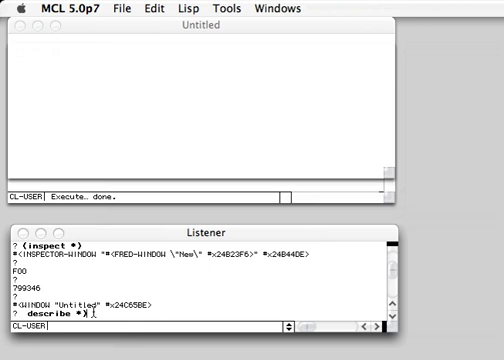
key(Return)
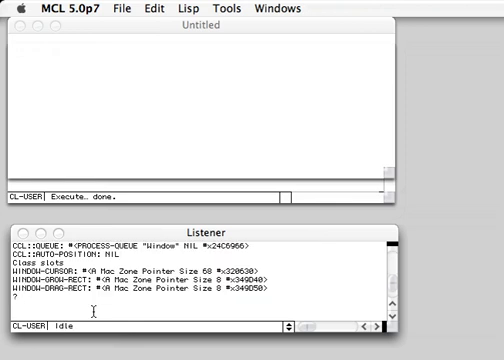
text((inspect *)
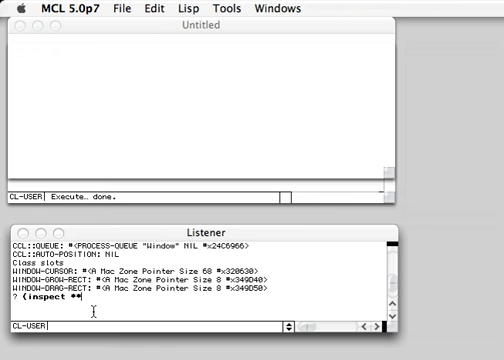
key(Return)
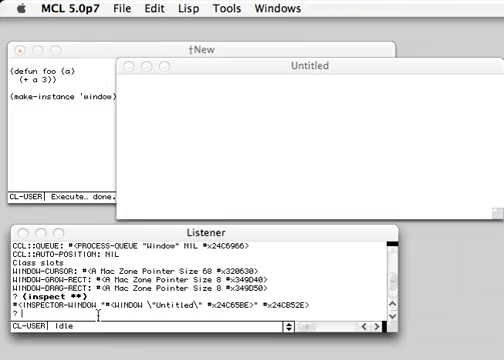
Step: Store the Untitled window via (target), then create a button-dialog-item with make-instance
text(target))
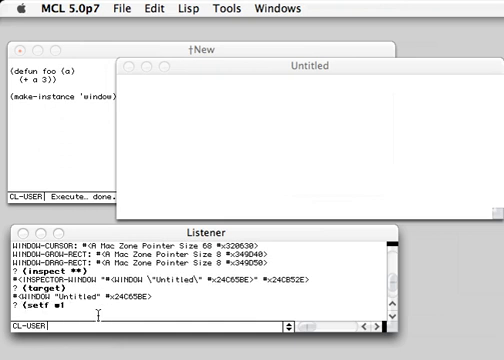
key(Return)
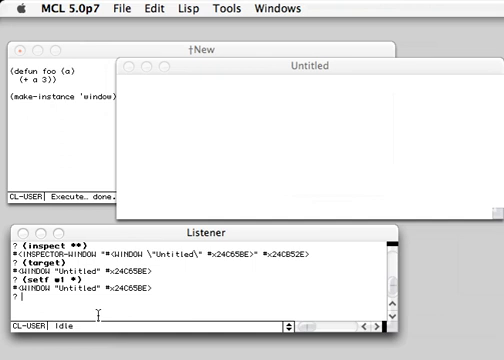
text((make-instance ')
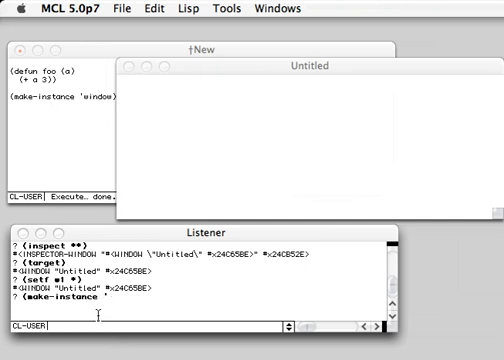
text(button-dialog-i)
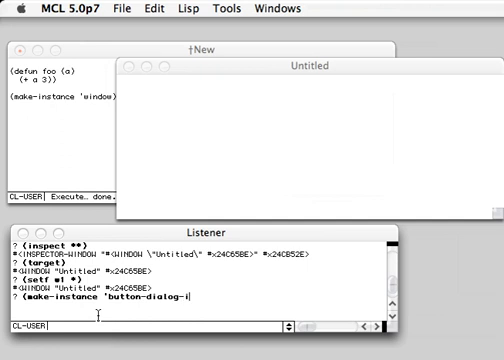
key(Return)
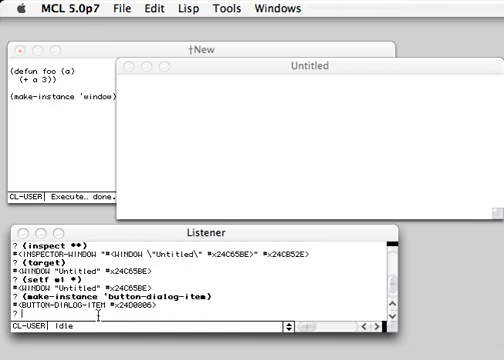
Step: Add the new button to the Untitled window with (add-subviews #1 *)
text((add-subviews *)
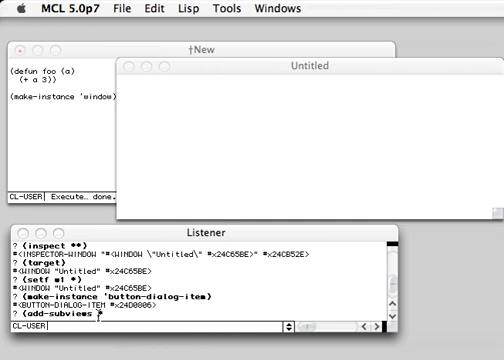
text(#1)
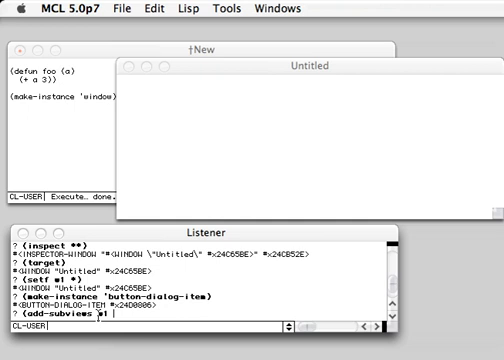
key(Return)
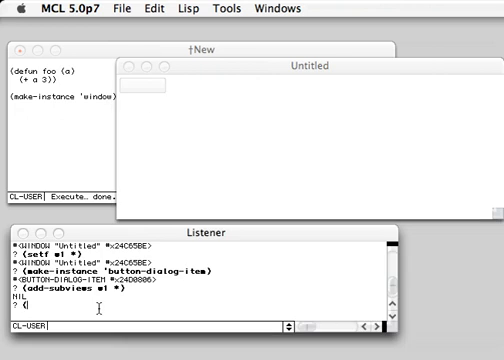
Step: Store the button as b1 with (setf b1 **) and label it "click me" via set-dialog-item-text
text(setf)
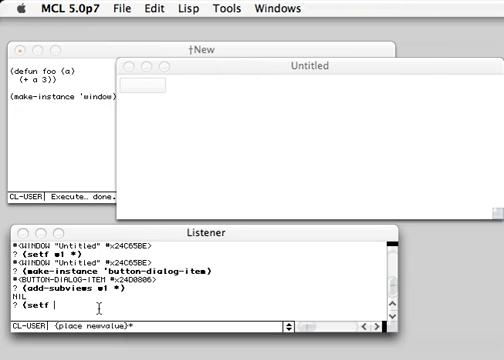
text(b1 **))
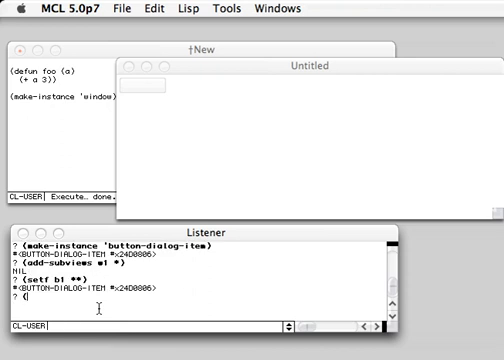
text(set-dia)
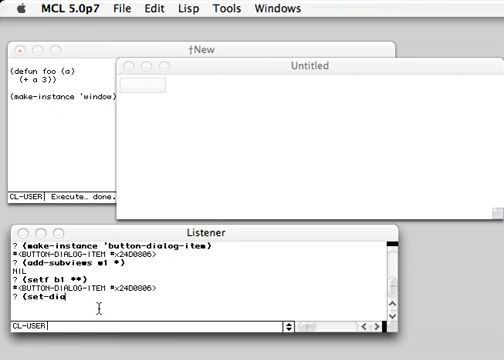
text(log-item-text)
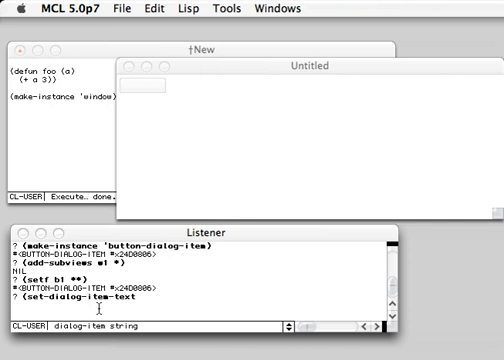
text(b1 "click me)
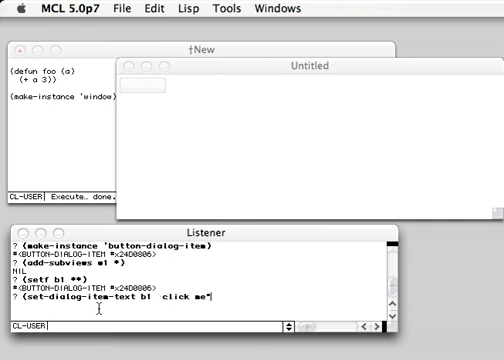
key(Return)
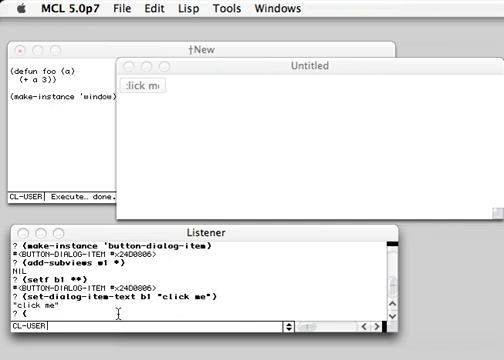
text((set-dialog-item-)
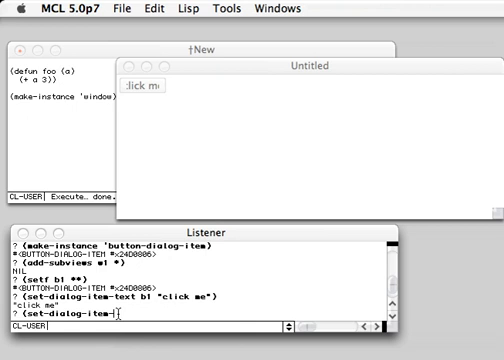
Step: Evaluate (set-dialog-item-size b1 (make-point ...)), which errors into a break loop with backtrace
text(size)
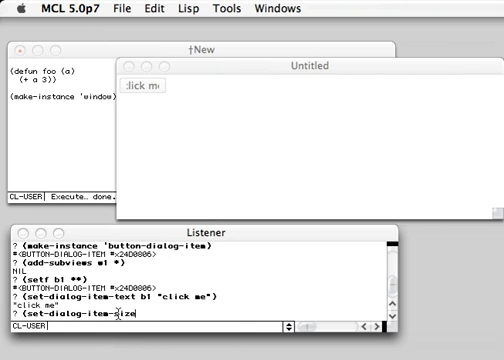
text(b1)
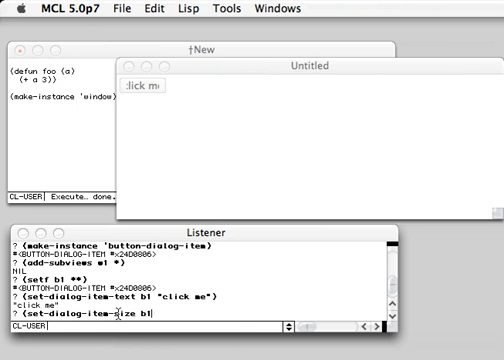
text((make-)
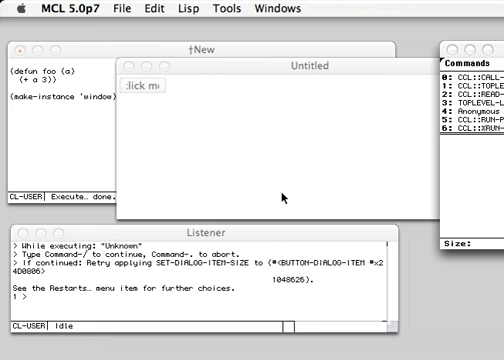
mouse_move(283, 196)
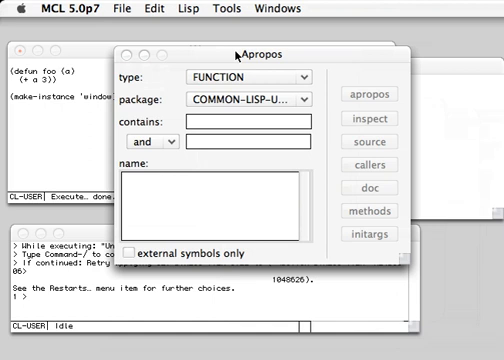
Step: Search Apropos for functions containing 'set', then abort the break loop back to top level
text(awt)
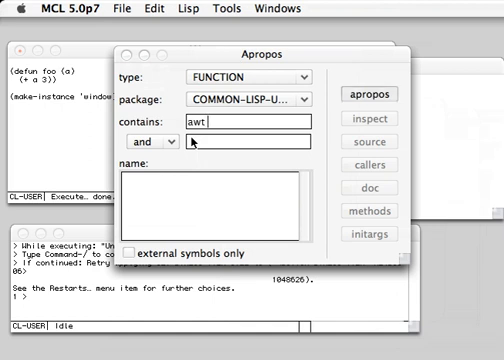
key(Backspace)
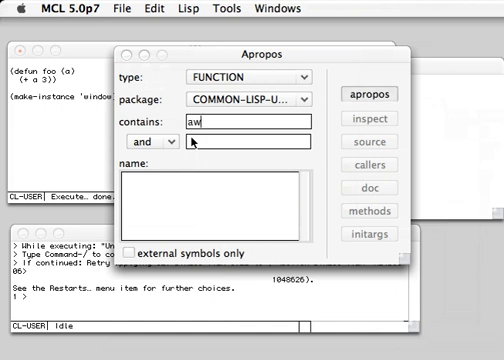
text(set)
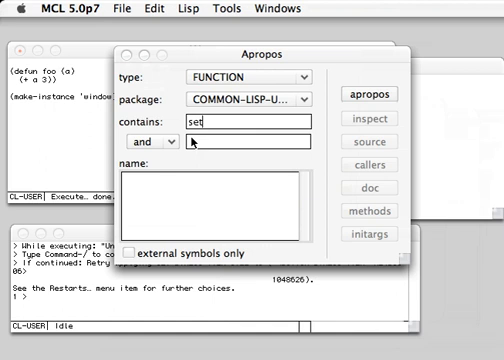
text(3)
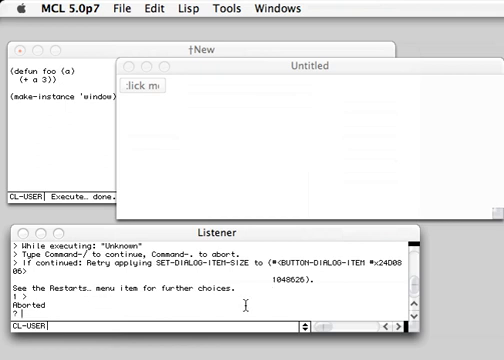
Step: Resize b1 to 50 by 16 with (set-view-size b1 (make-point 50 16))
text(w)
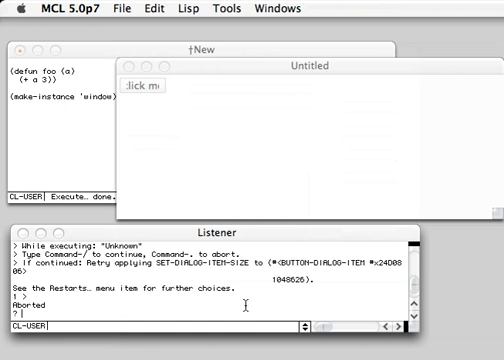
text((set-view-size b)
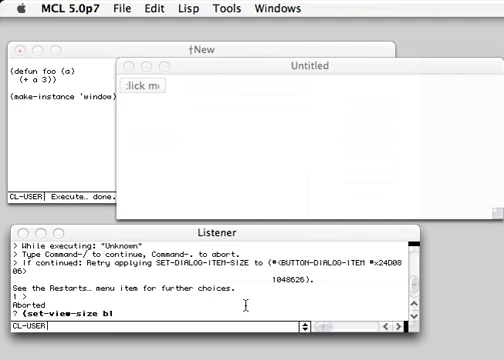
text((make-point)
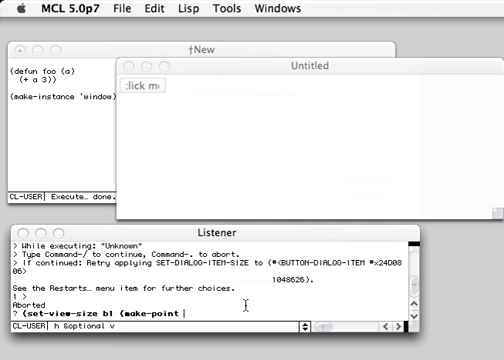
text(50)
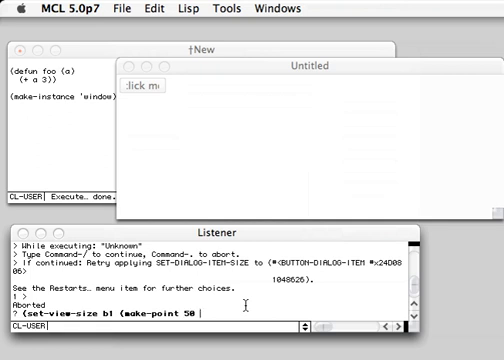
text(16)))
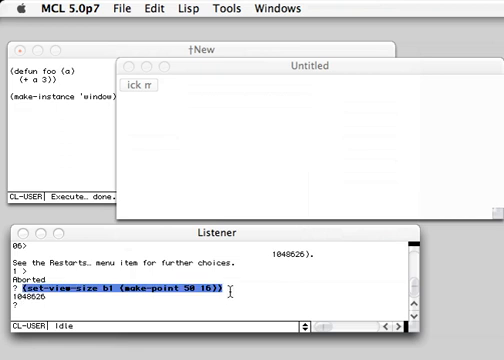
key(Return)
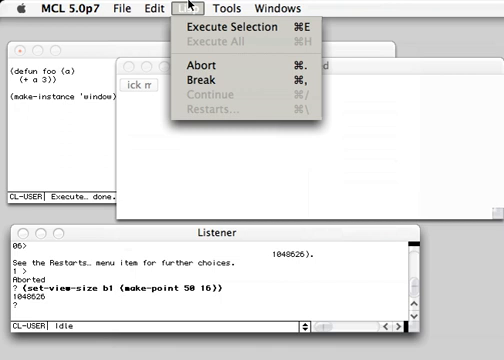
Step: Browse Tools > Extensions to load Mouse Copy before widening b1 to 70 by 16
click(212, 8)
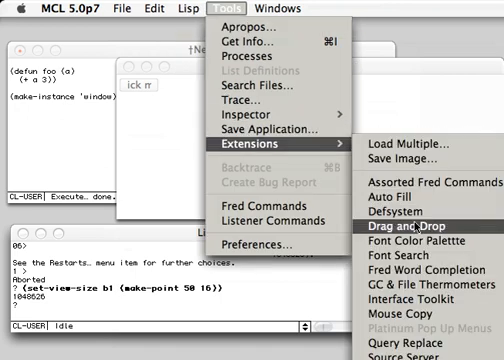
mouse_move(415, 227)
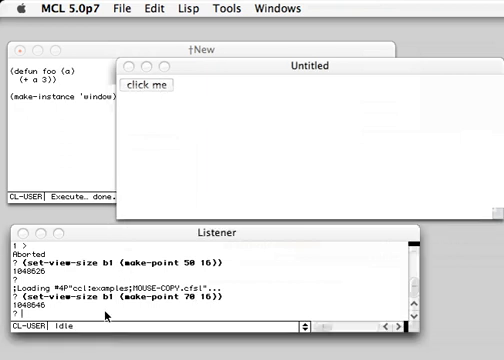
Step: Enter (set-dialog-item-action-function b1 ...) in the Listener and load the Interface Toolkit extension
text((set)
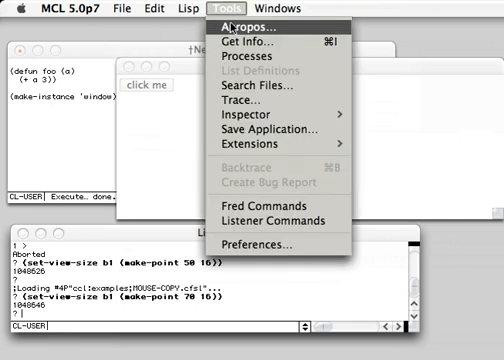
click(248, 16)
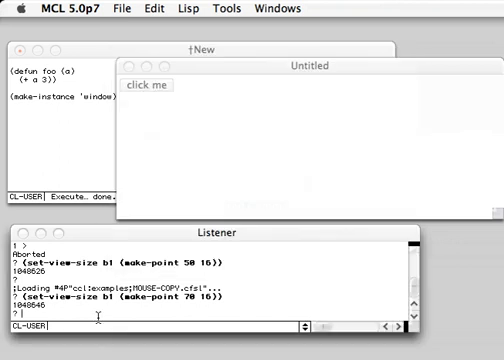
text((set-di)
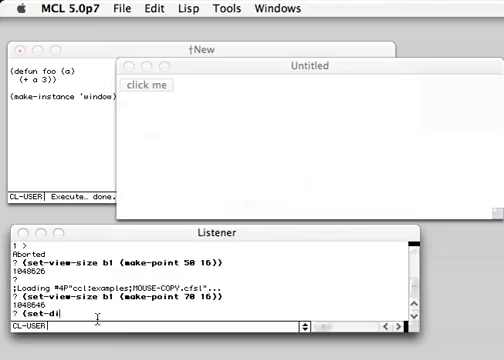
text(alog-item)
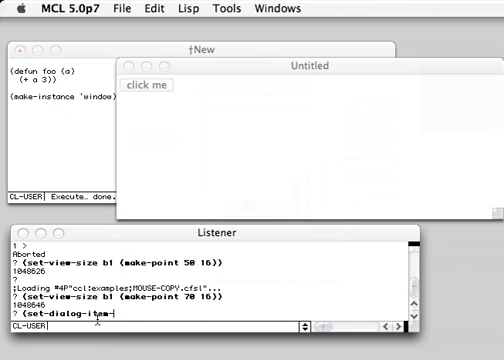
text(-action-function)
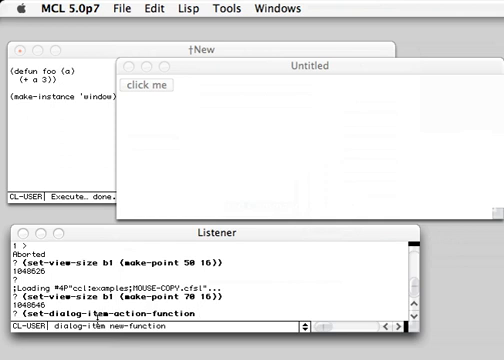
text(b1 (lambda ()
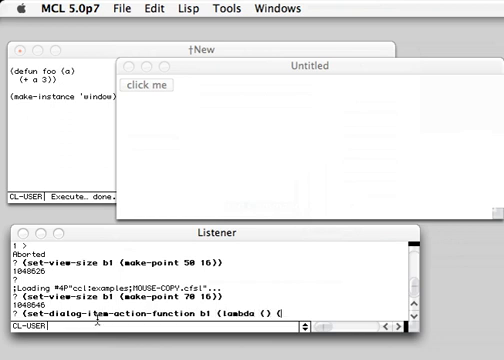
text((ed-b)
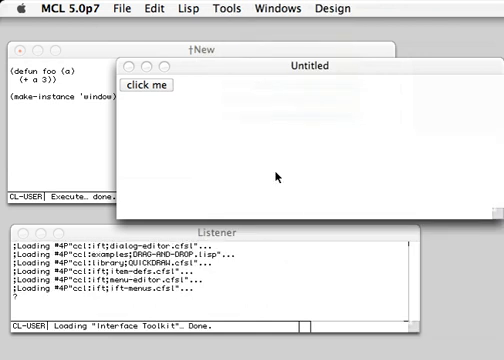
Step: Via Edit Dialogs, relabel the button 'click me now', enlarge it, exit design mode and test it
click(355, 11)
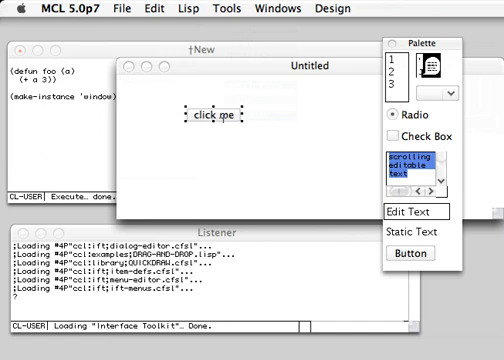
double_click(218, 108)
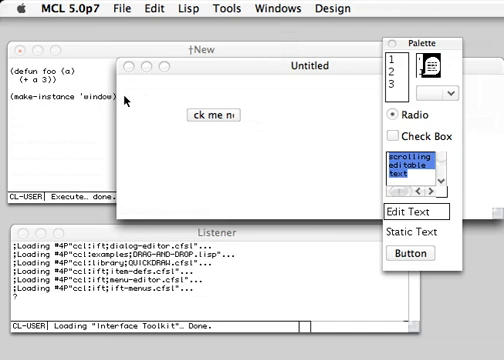
click(217, 114)
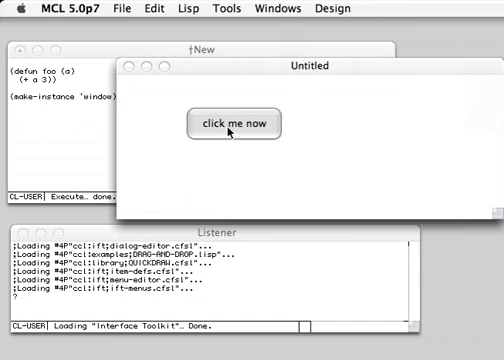
click(245, 123)
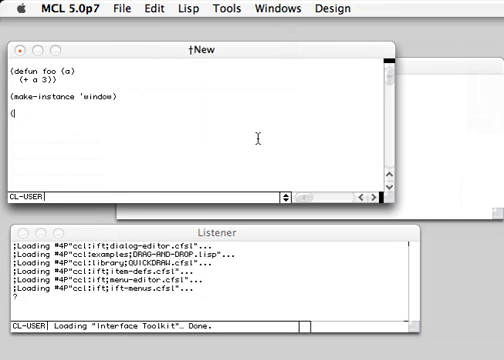
Step: Write (defun make-a-window () (make-instance 'window)) in the New editor and evaluate it
text((defun)
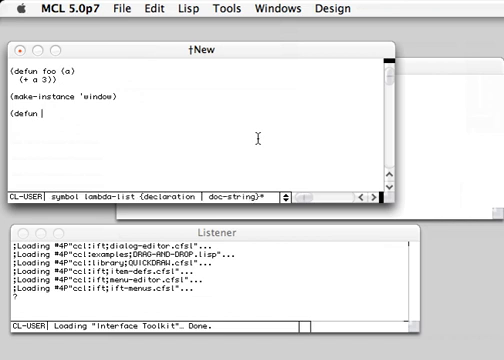
text(make-d)
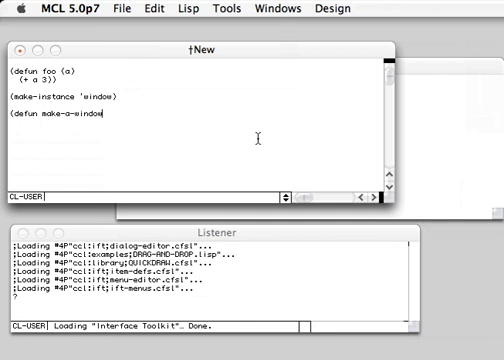
text())
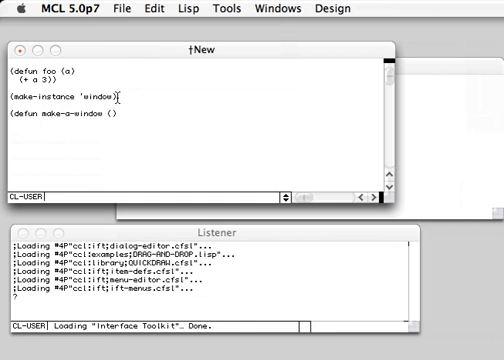
text((make-instance 'window))
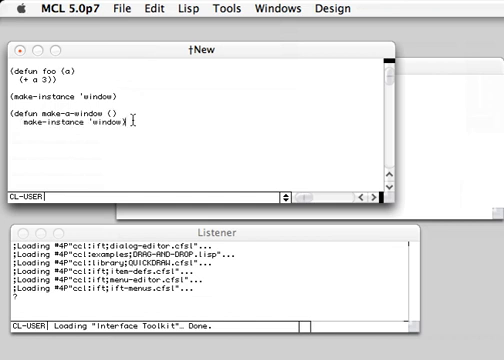
text())
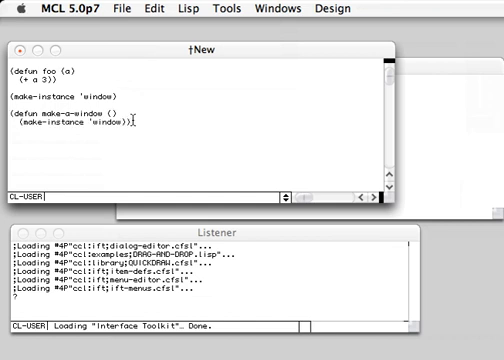
text((]))
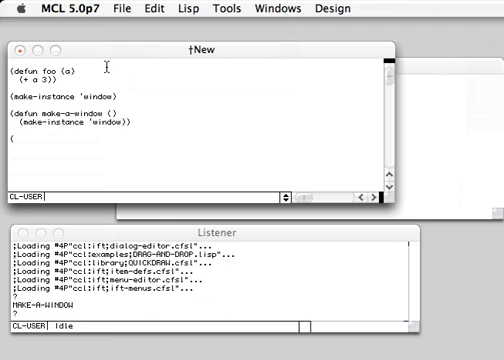
Step: Evaluate (make-a-window) to create a window, then (inspect (make-a-window)) to open an inspector
text(make-a-window))
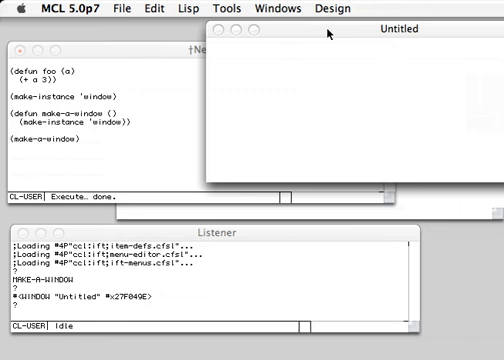
mouse_move(223, 32)
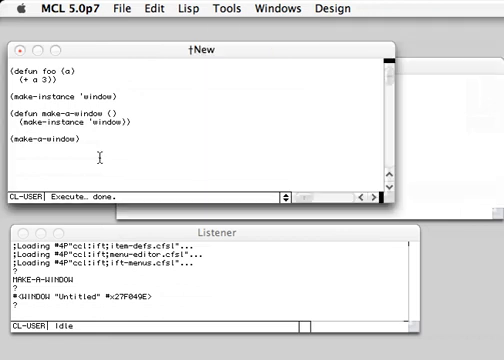
text((inspect)
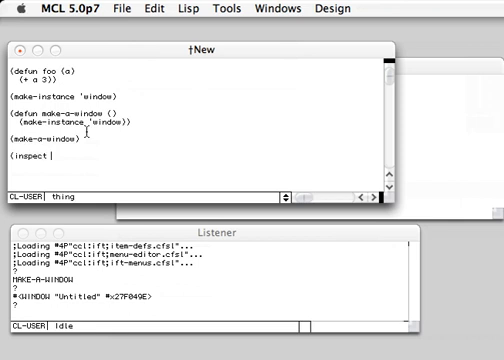
text(make-a-window)))
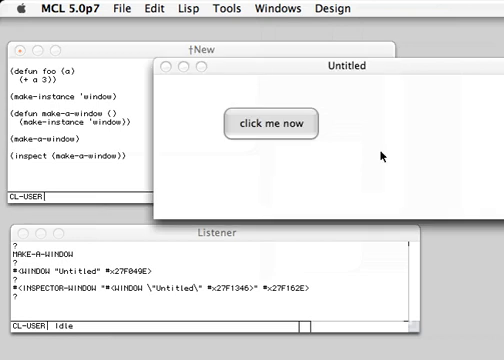
mouse_move(250, 150)
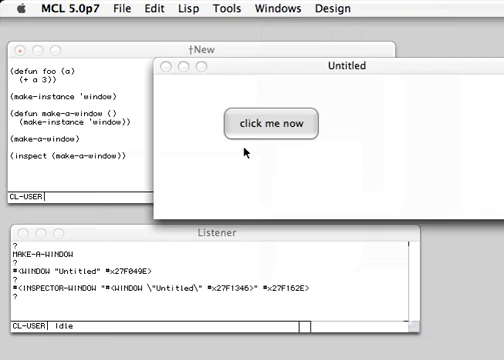